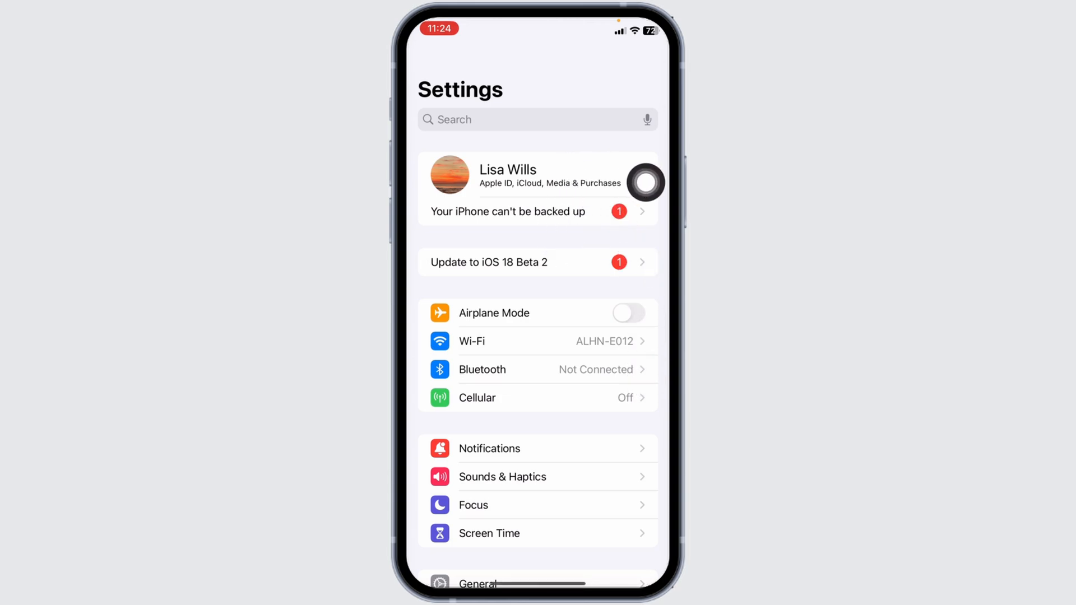
- From the Apple ID account's iCloud page, show all apps using iCloud
click(536, 183)
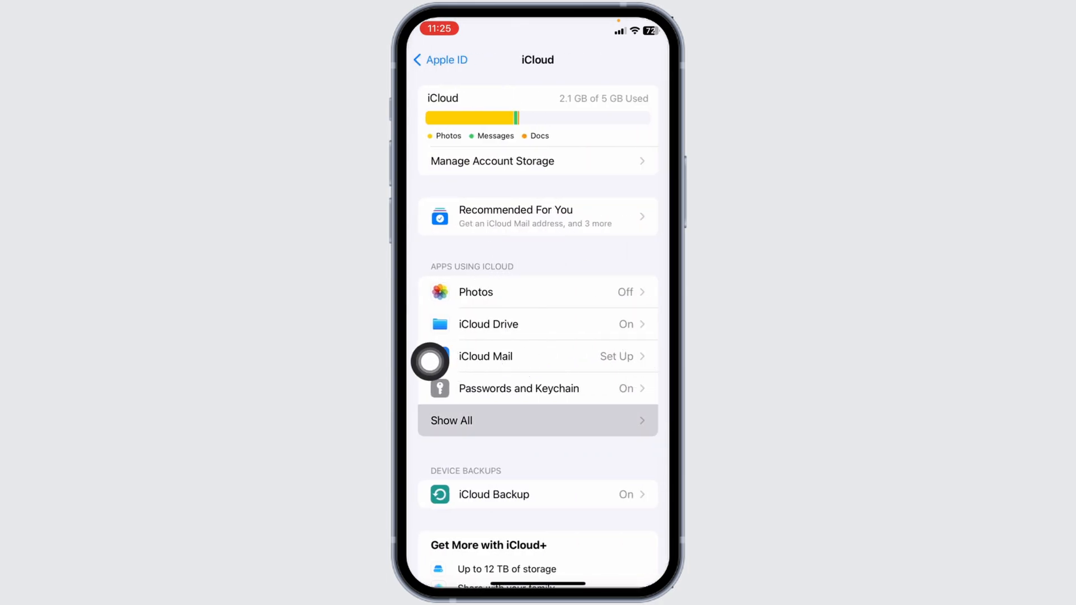
click(537, 420)
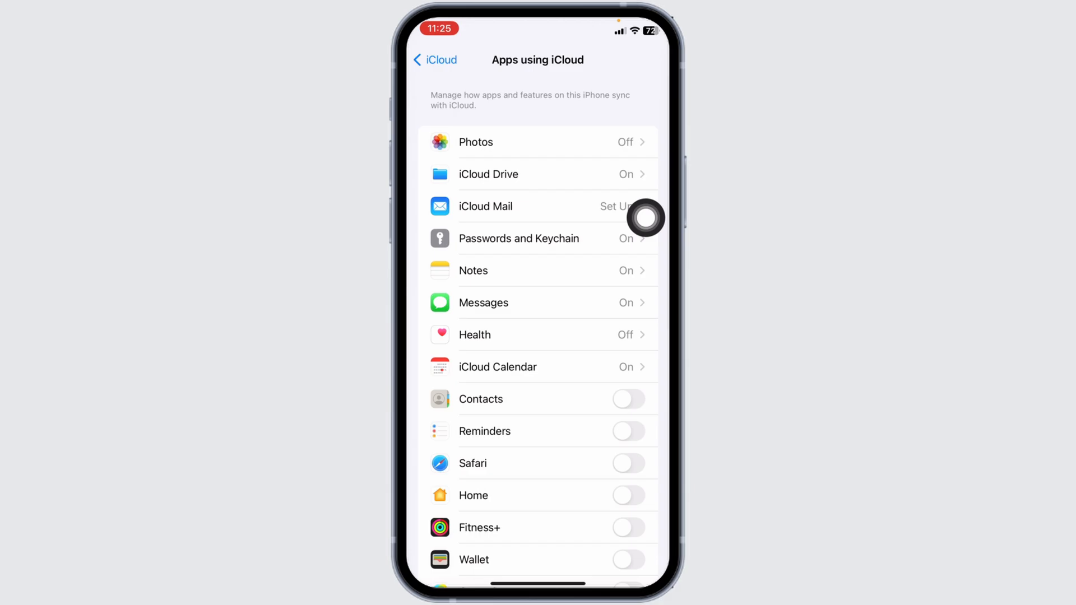
click(610, 206)
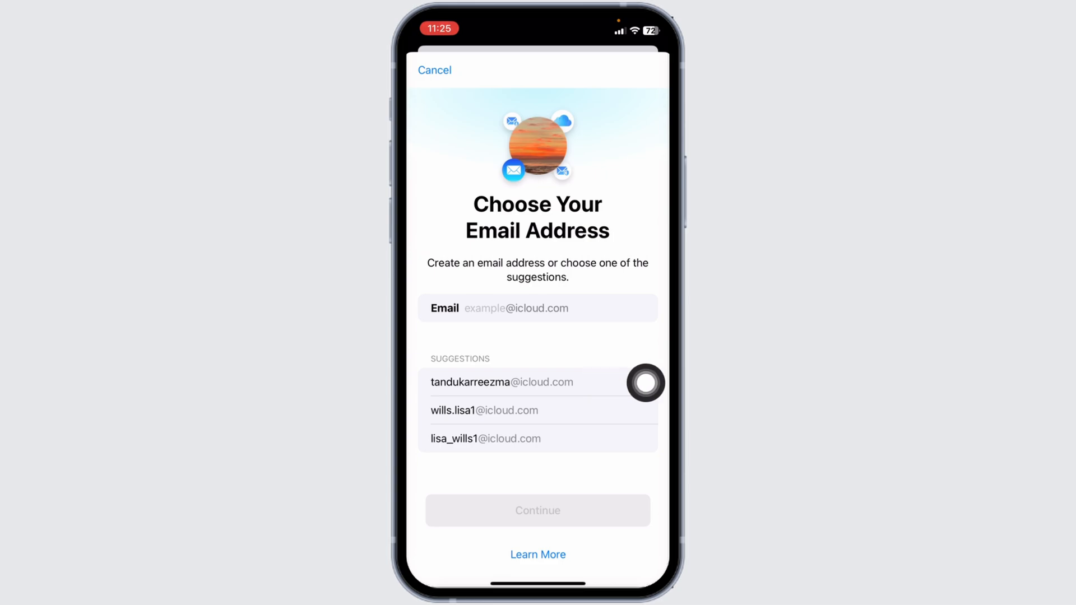
click(435, 69)
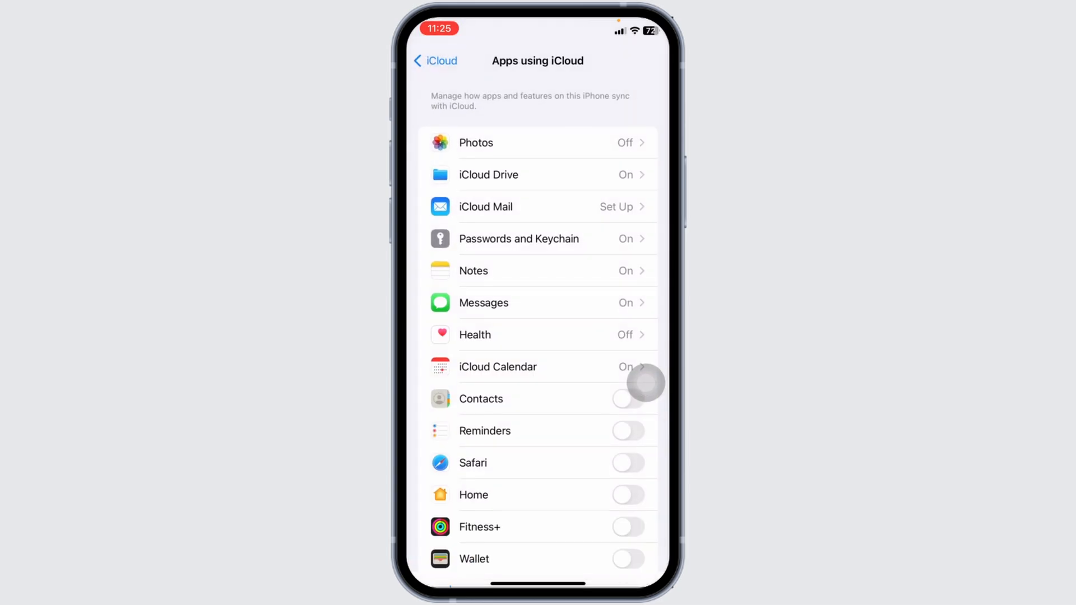
- Search Settings for 'Fetch' and follow the Fetch New Data result into Mail settings
click(434, 60)
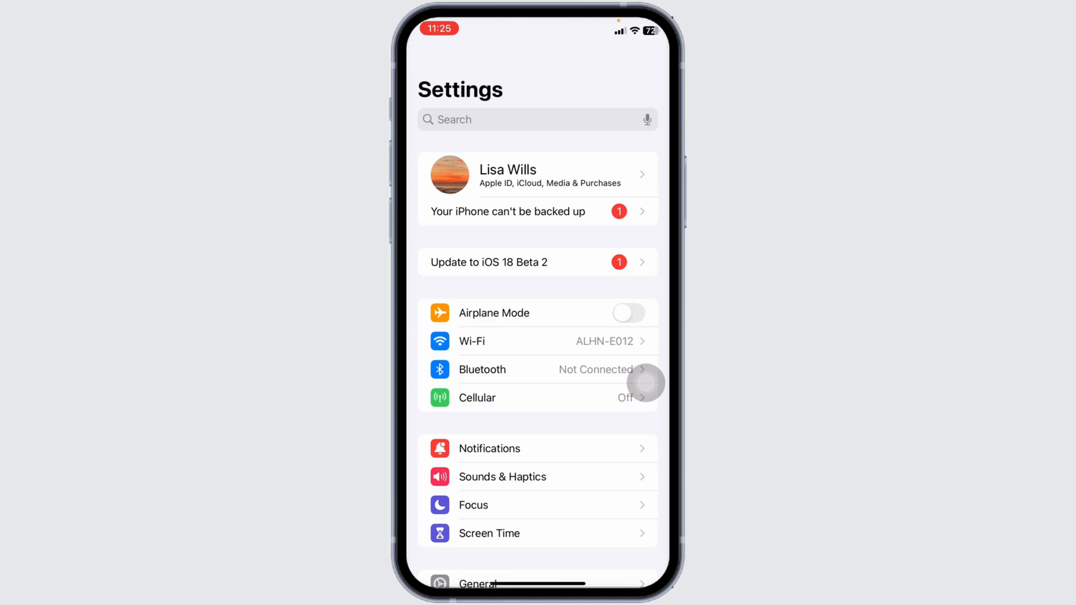
click(508, 120)
text(Fetc)
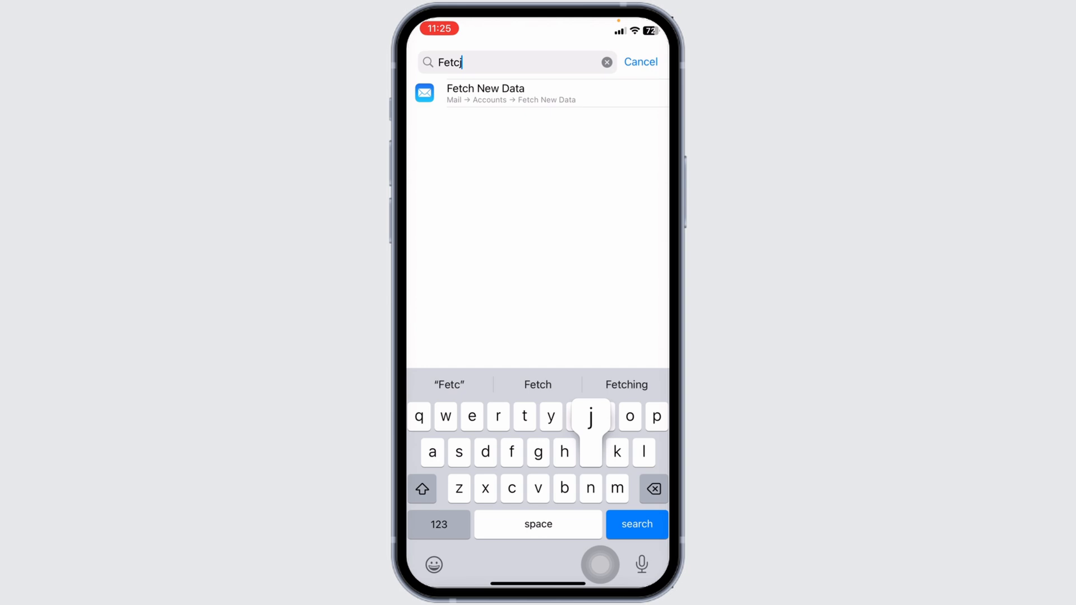
click(485, 93)
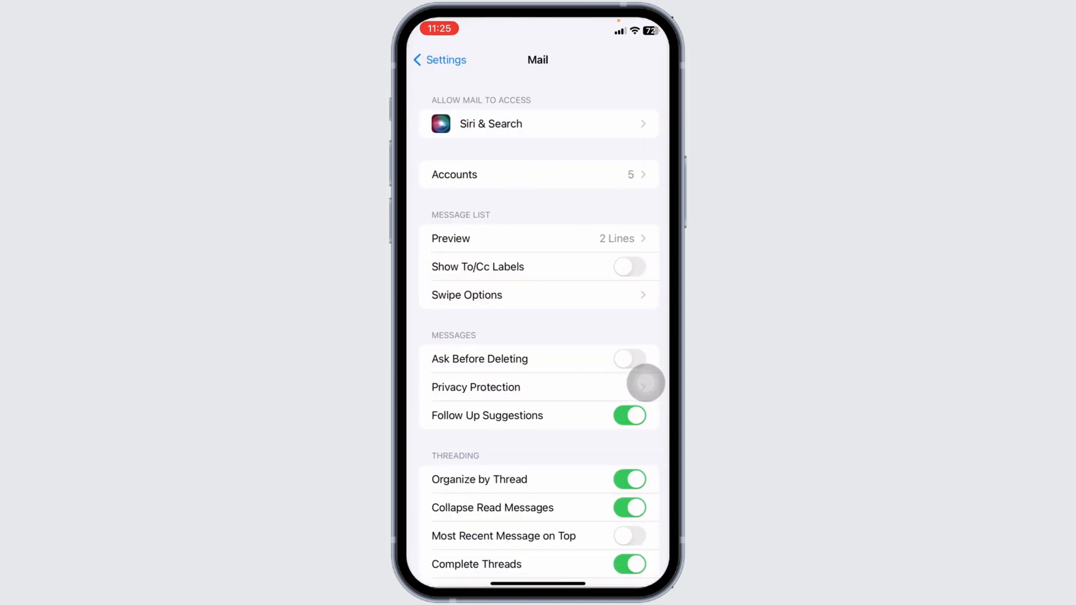
- Via Accounts, reach Fetch New Data showing Push on and the Automatically schedule
click(539, 175)
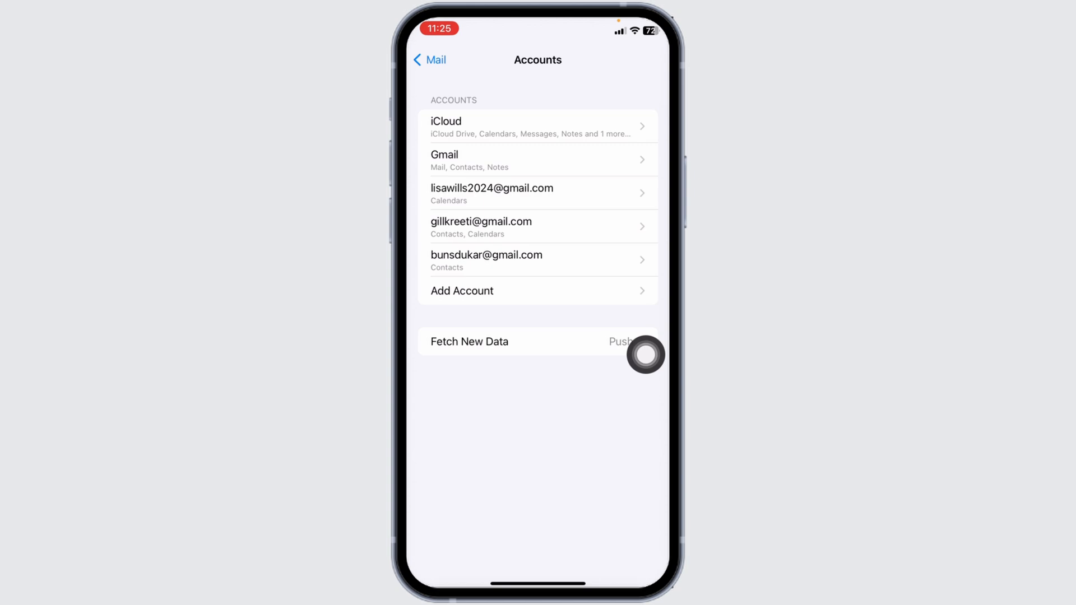
click(470, 340)
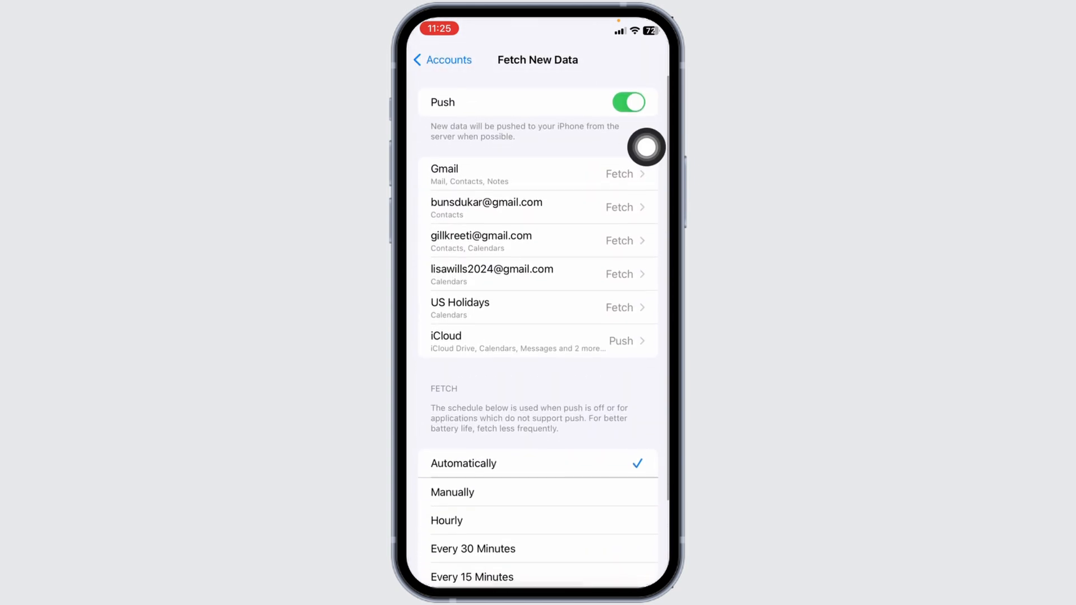
scroll(down, 3)
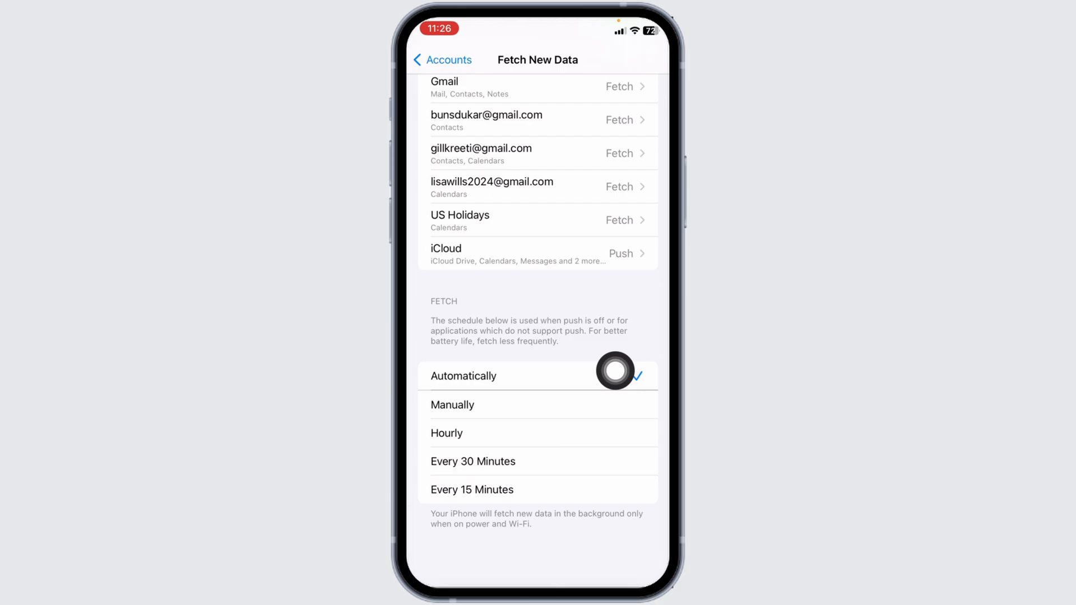